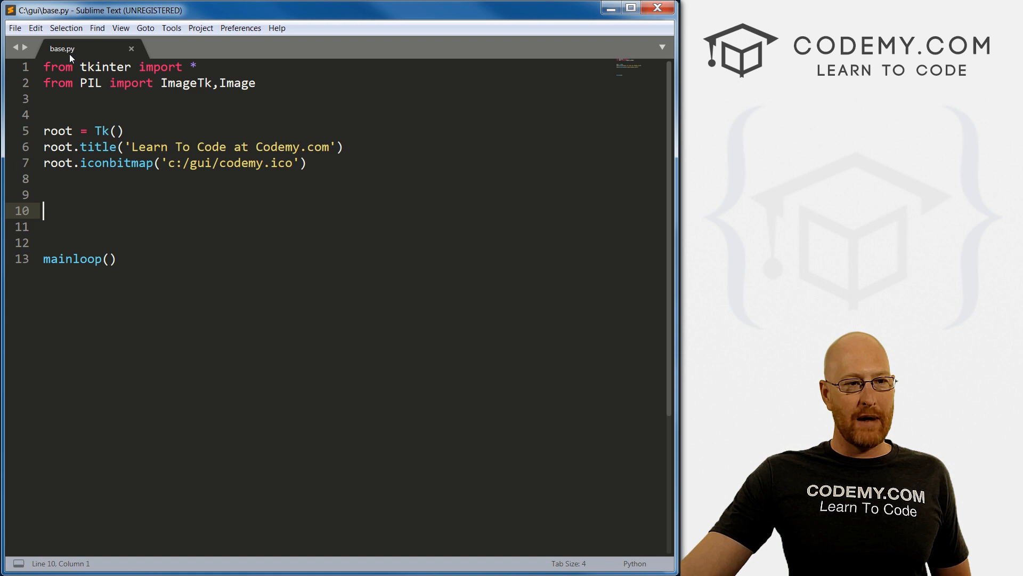
Step: Write top = Toplevel() on empty line 9 to create a second window
key(ctrl+a)
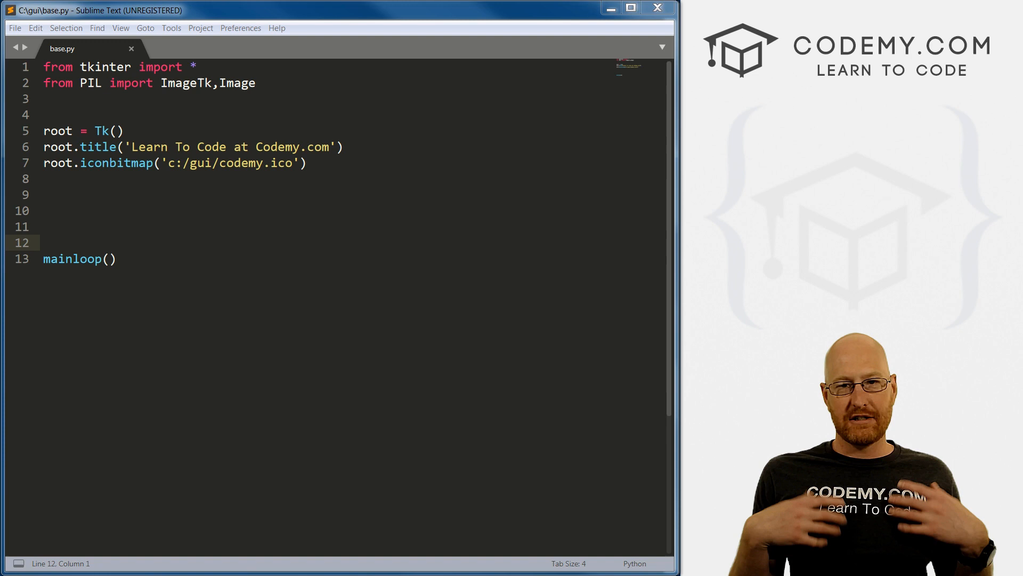
click(90, 130)
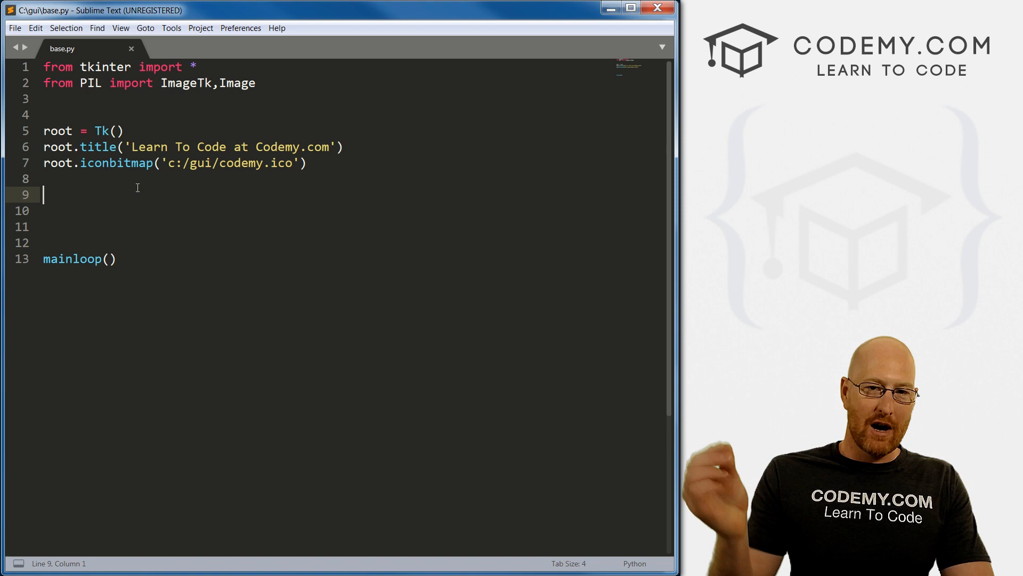
text(top =)
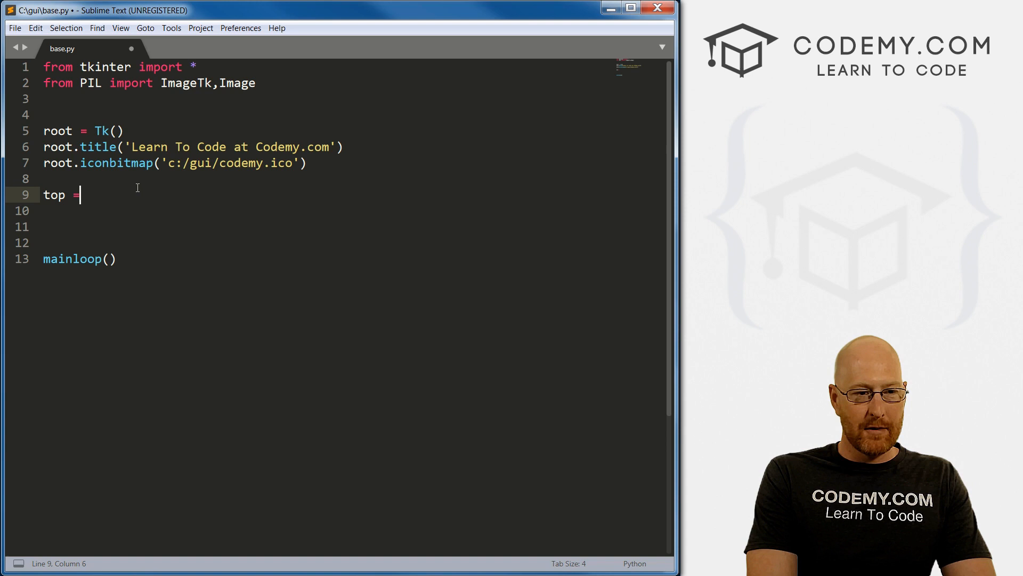
text(Toplevel())
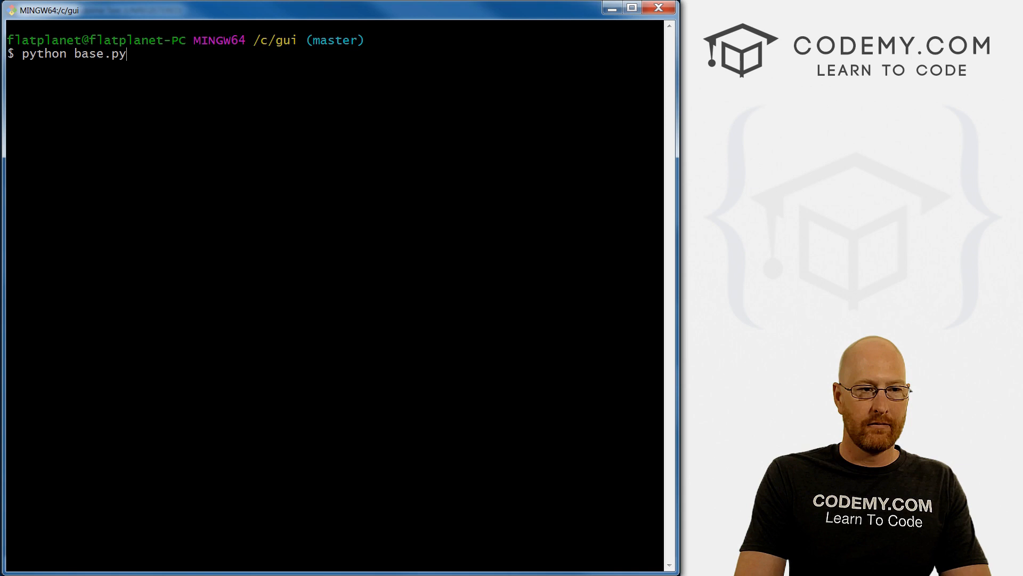
Step: Run python base.py to see both windows, then close the app
key(Return)
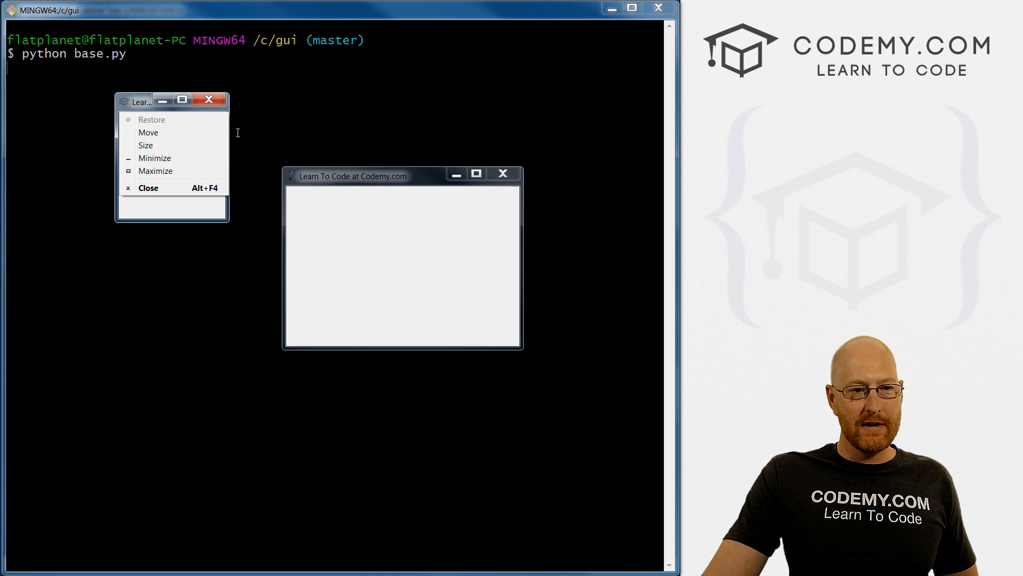
click(148, 187)
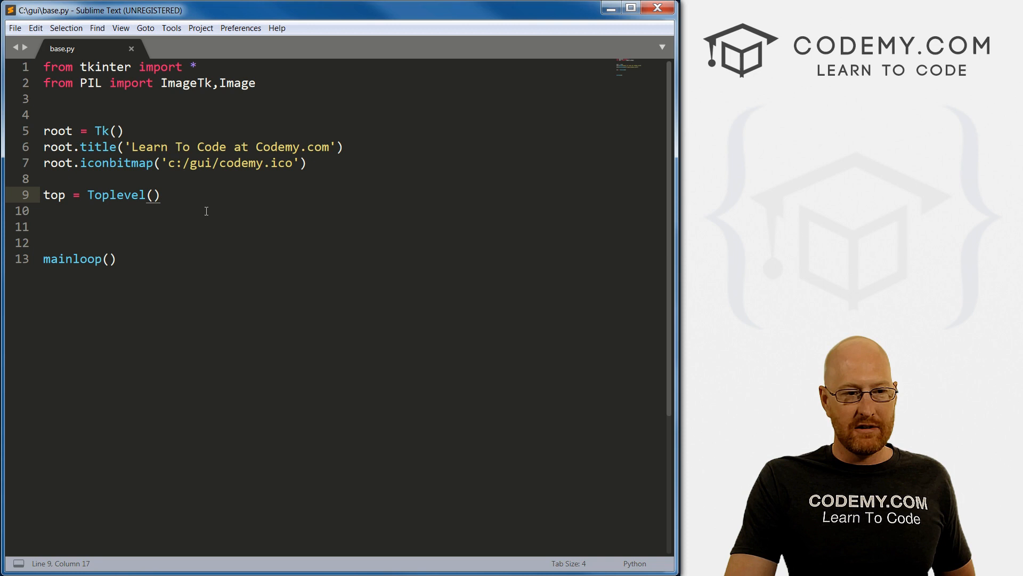
Step: Write lbl = Label(top, text="Hello World").pack() on line 10
text(1)
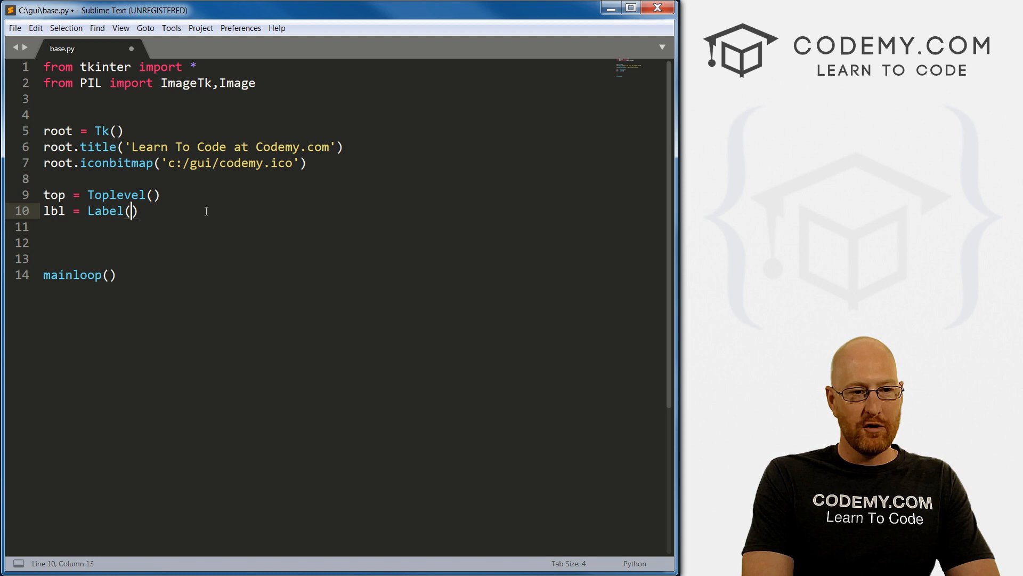
text(top,)
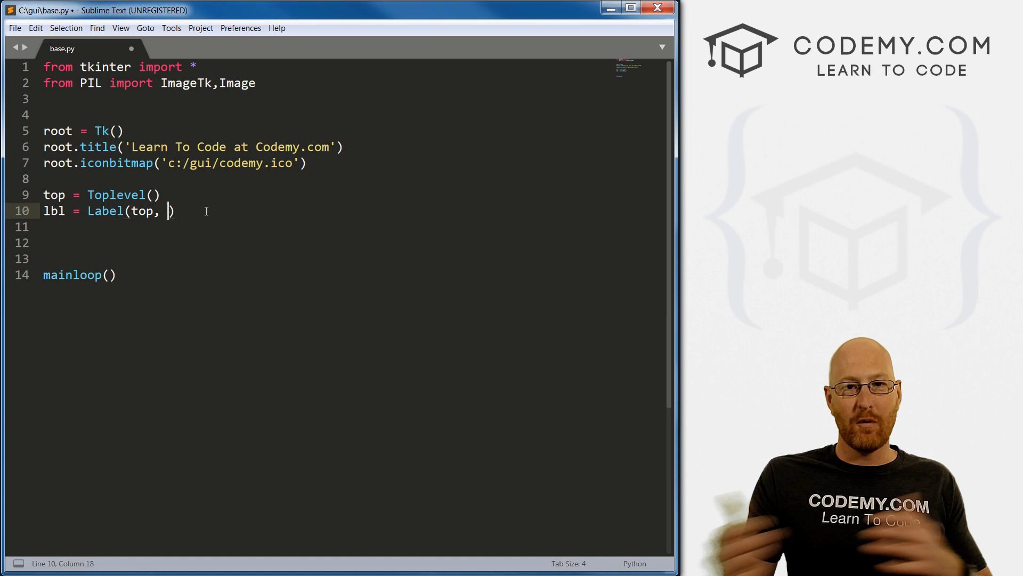
text(Text="Hello W")
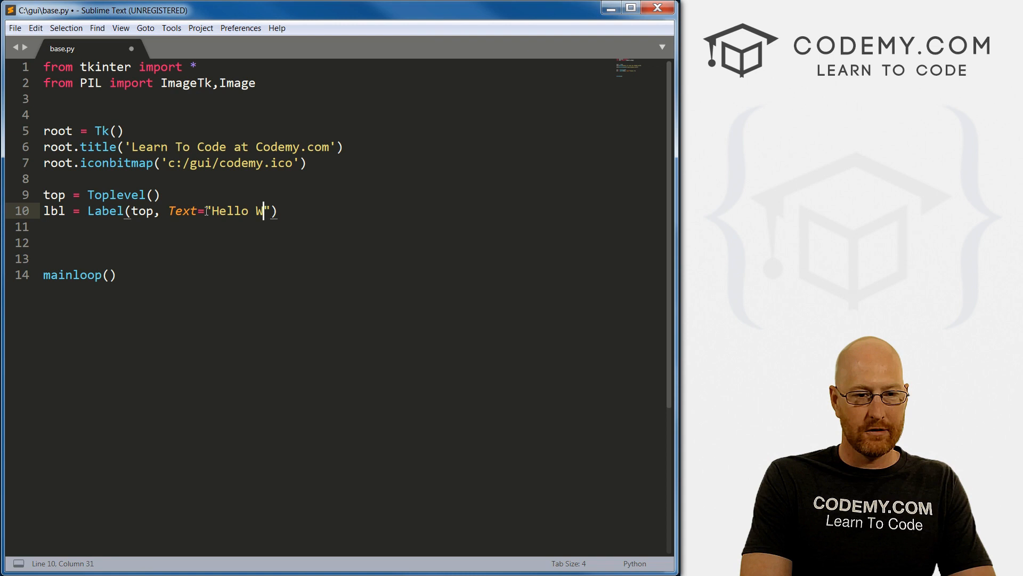
text(orld").pack())
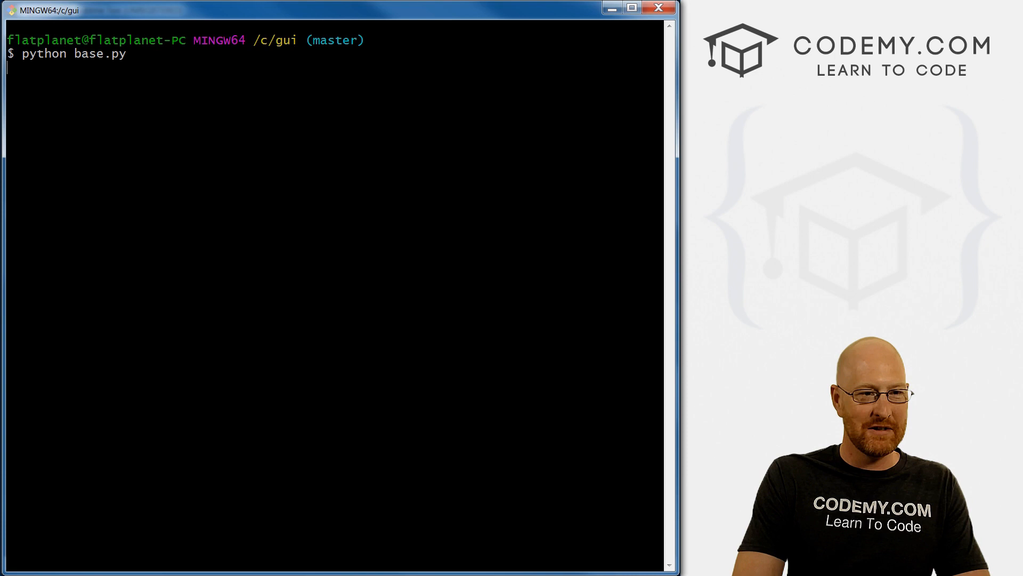
Step: Rerun the script to see the Hello World window, then close the main window
key(Return)
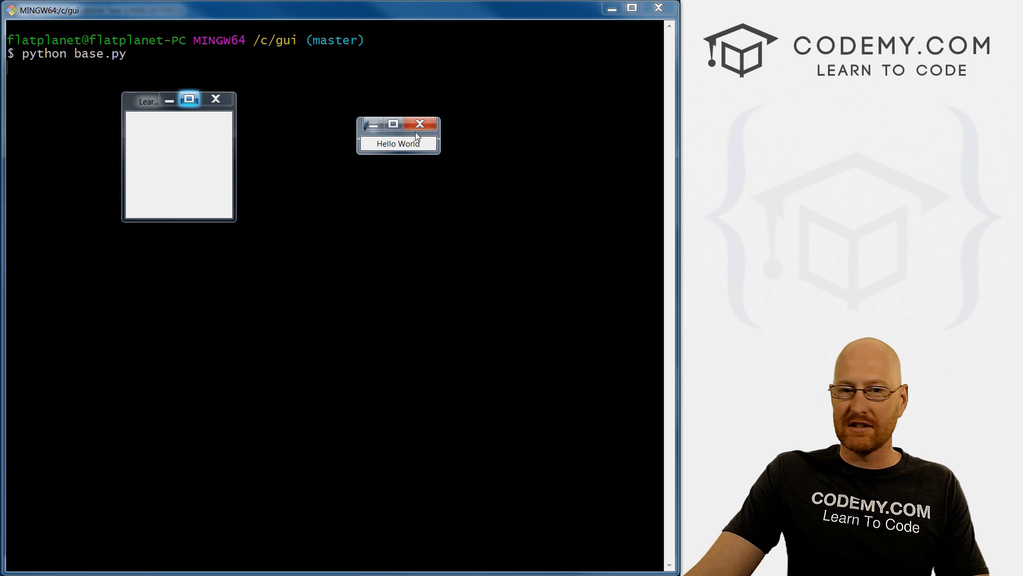
mouse_move(215, 99)
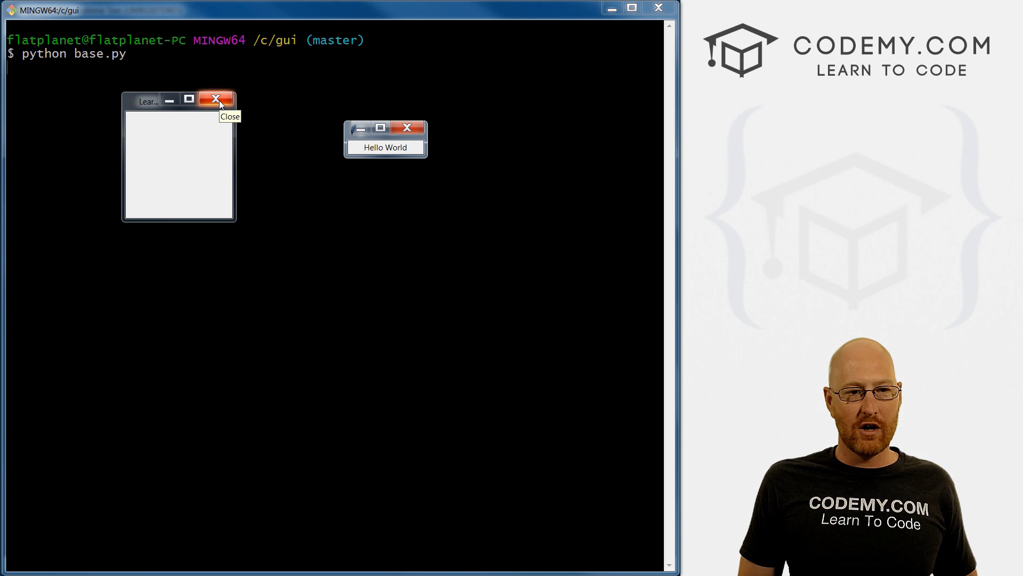
click(216, 98)
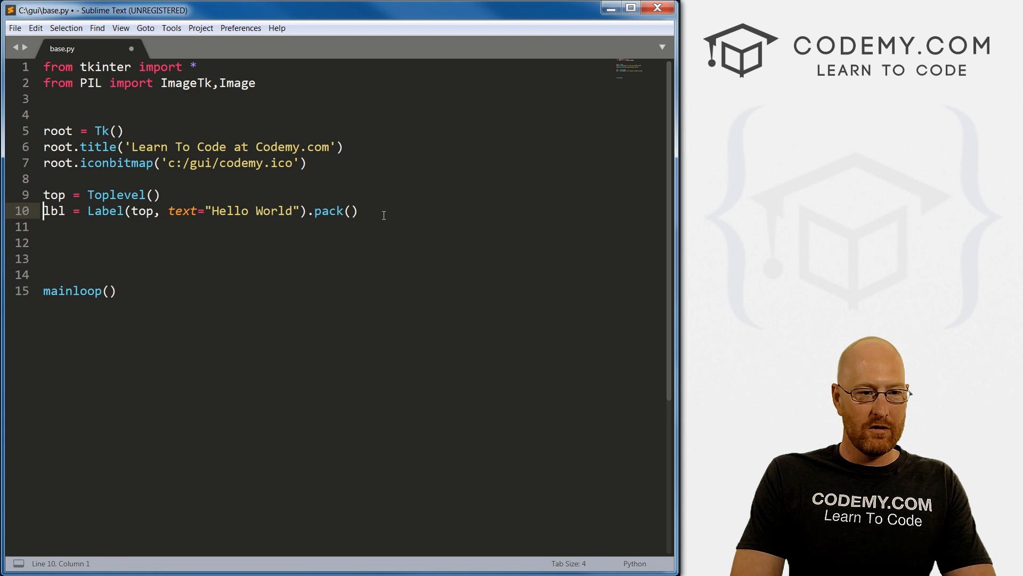
Step: Load images/aspen.png into my_img via ImageTk.PhotoImage(Image.open(...))
text(my_img =)
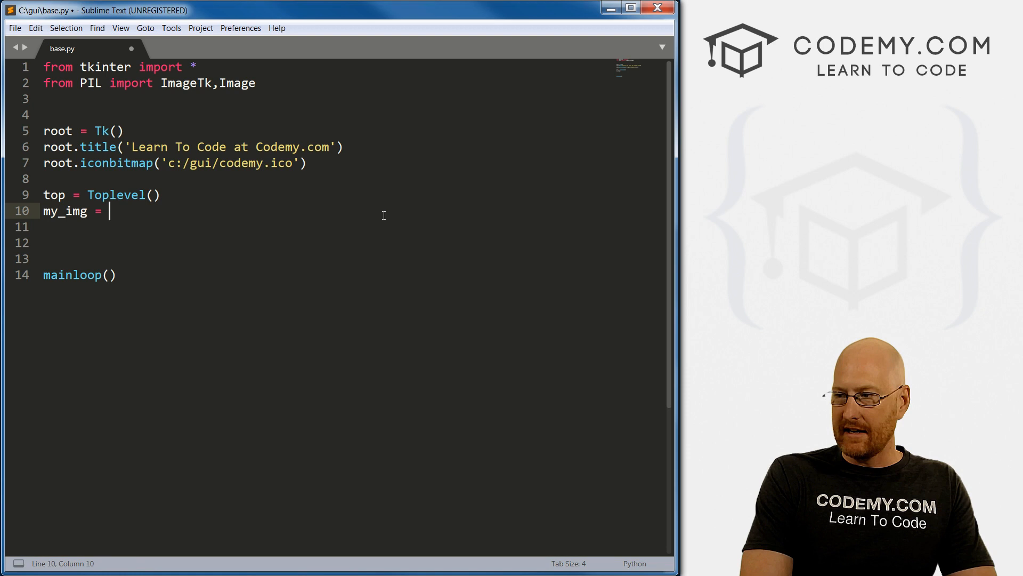
text(ImageTk.PhotoImage)
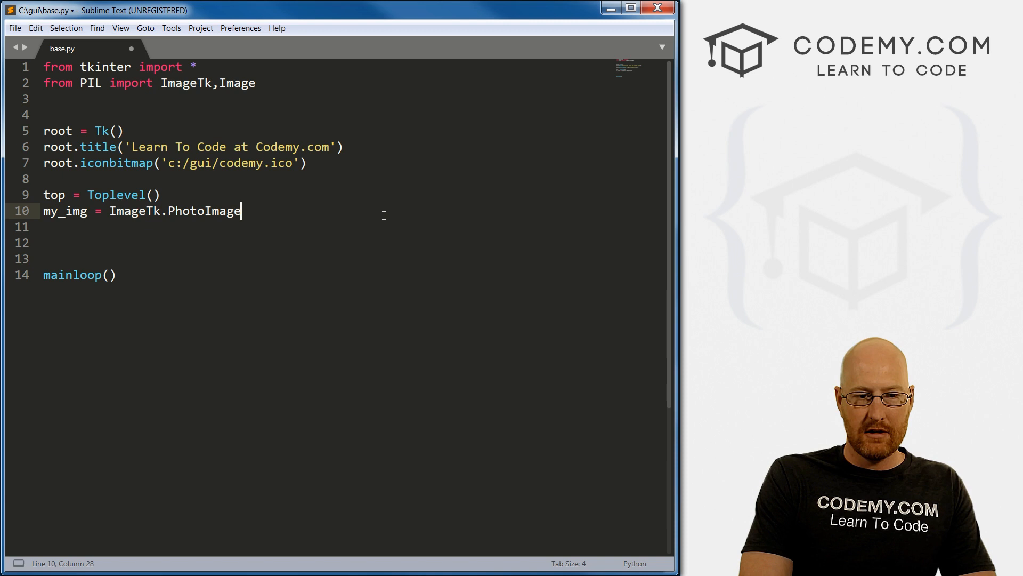
text((Image.open())
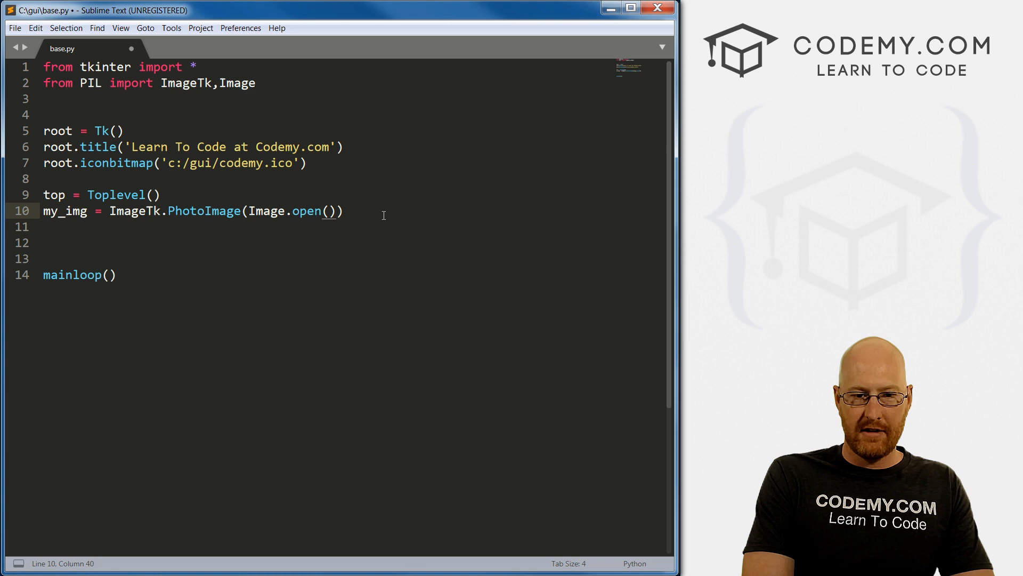
text("images/aspen.png)
click(352, 227)
text(my_label)
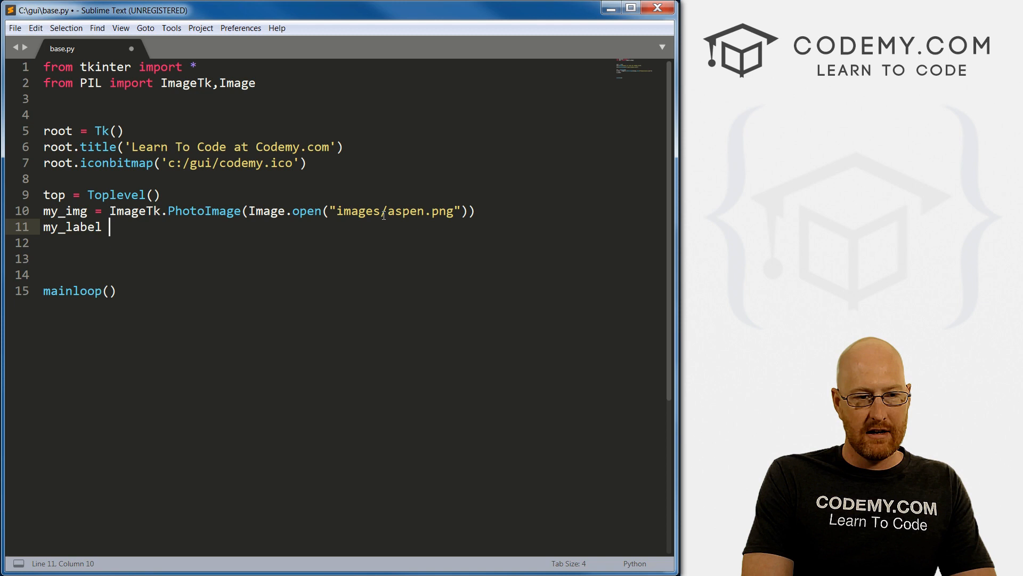
Step: Pack my_label = Label(top, image=my_img) into the top window
text(= Label(top)
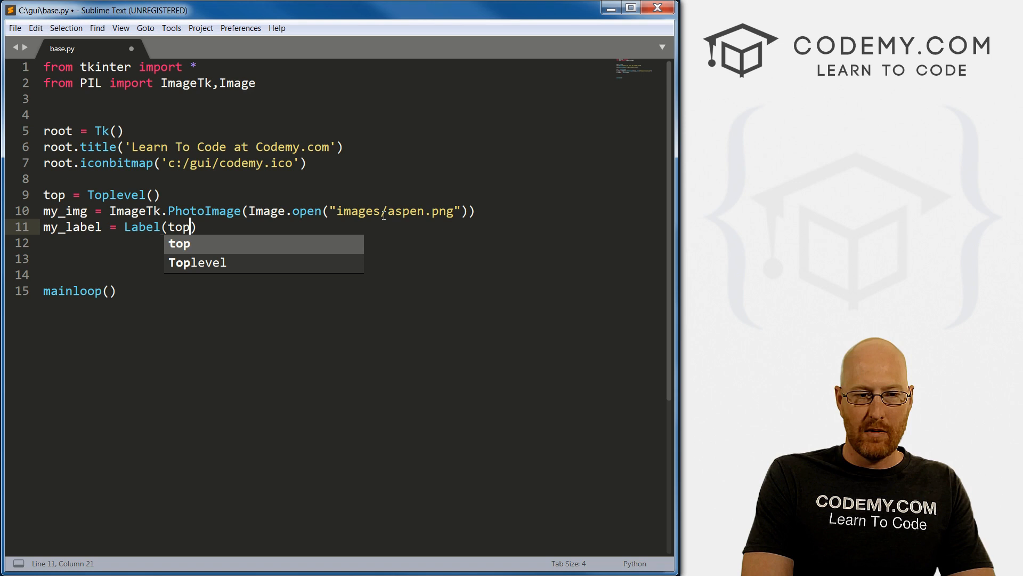
text(, image=my_img)
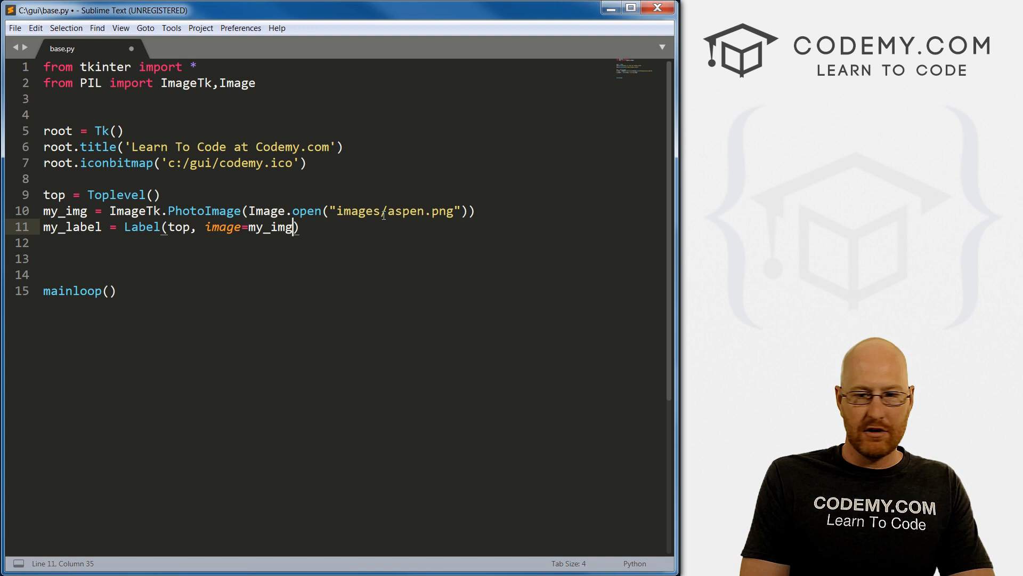
text(.pack())
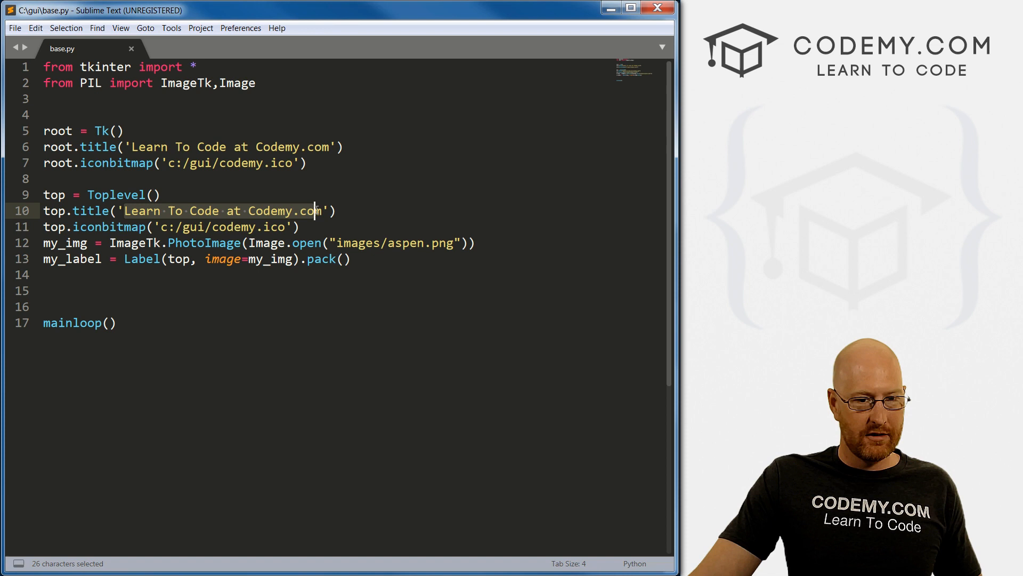
Step: Set the Toplevel's title text to 'My Second Window'
text(My Second Window')
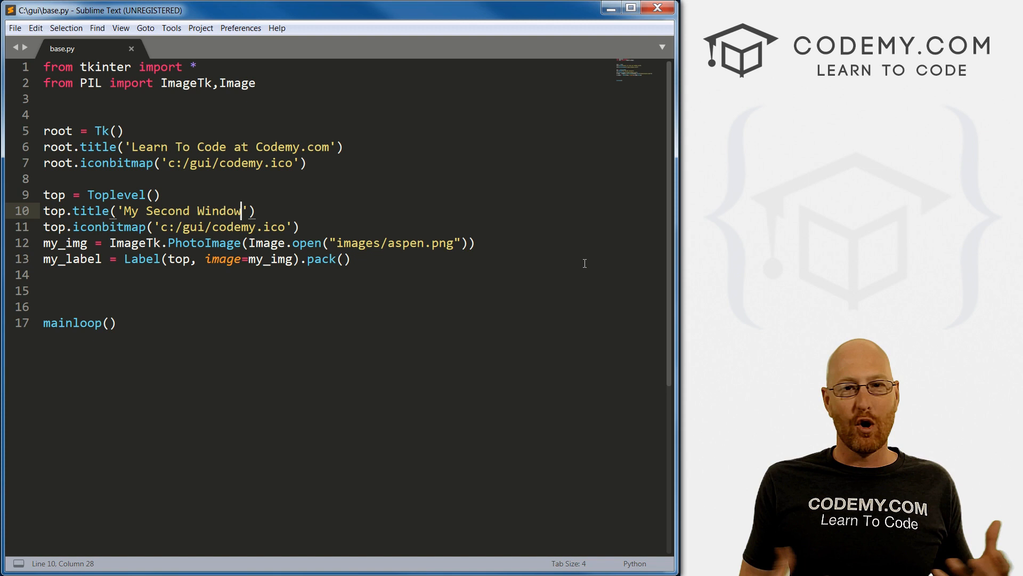
Step: Add btn = Button(root, text="Open Second Windo", command=open) on the root window
text(btn)
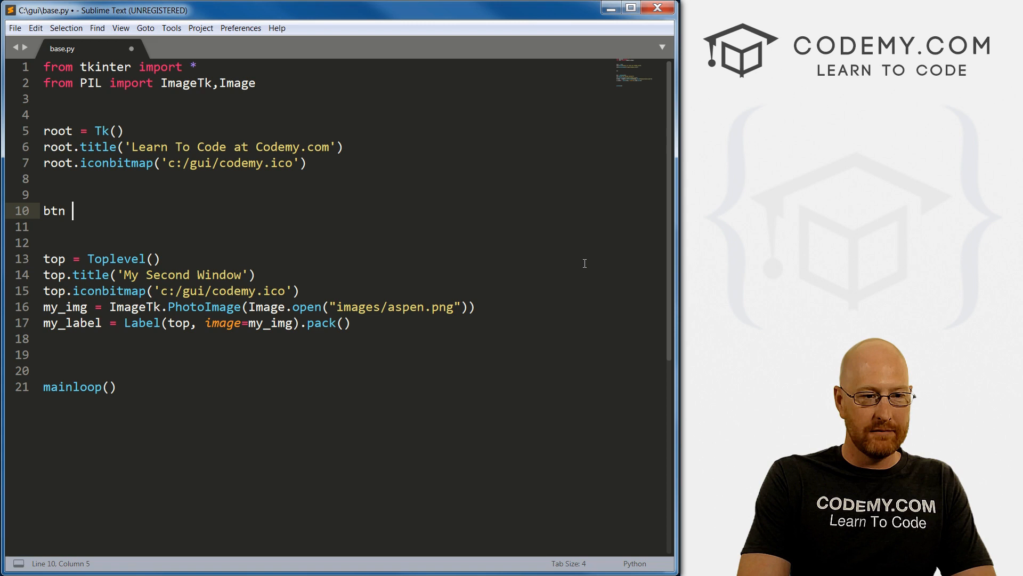
text(= Button(root, text=)
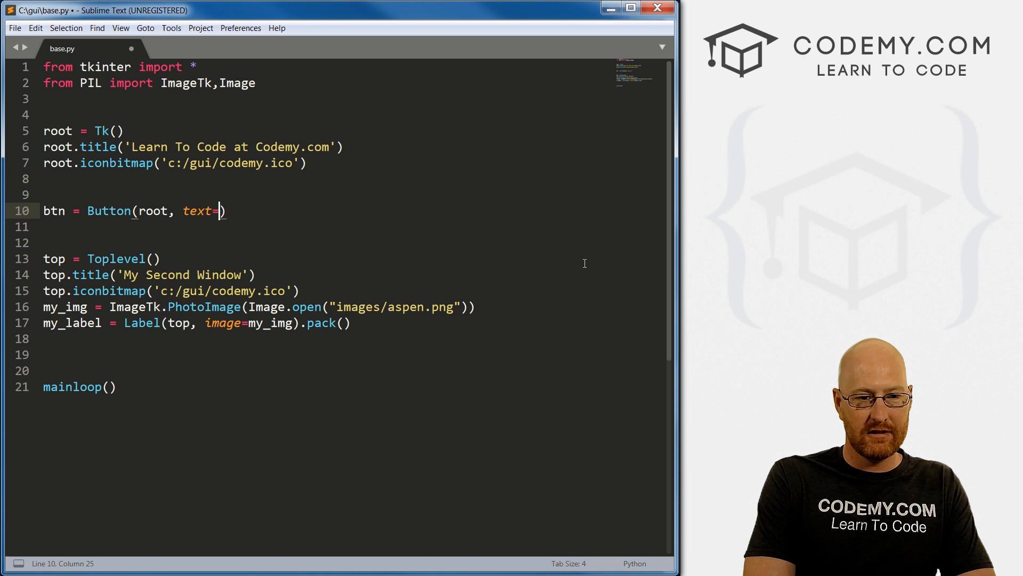
text("Open Second Windo",)
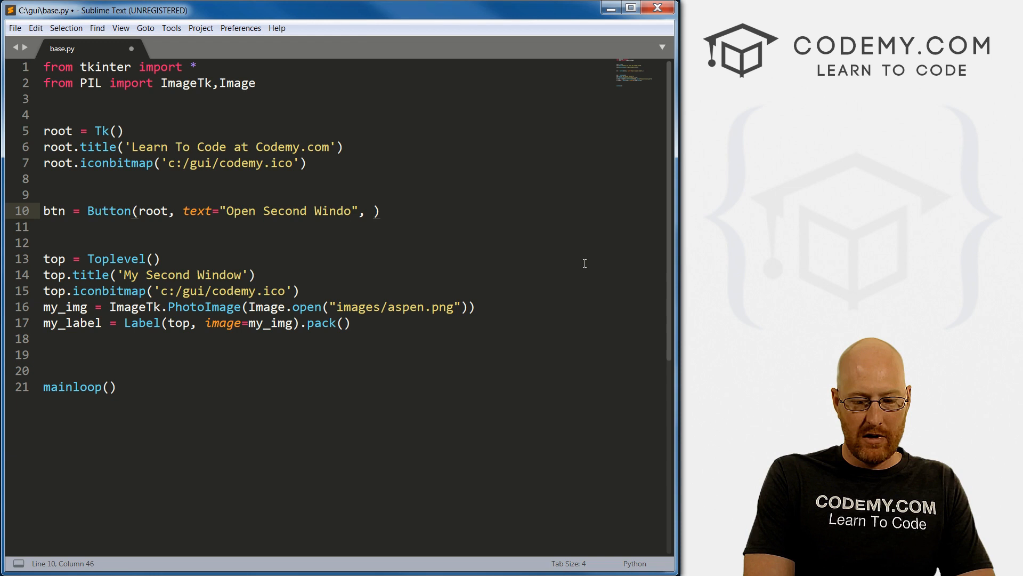
text(command=open)
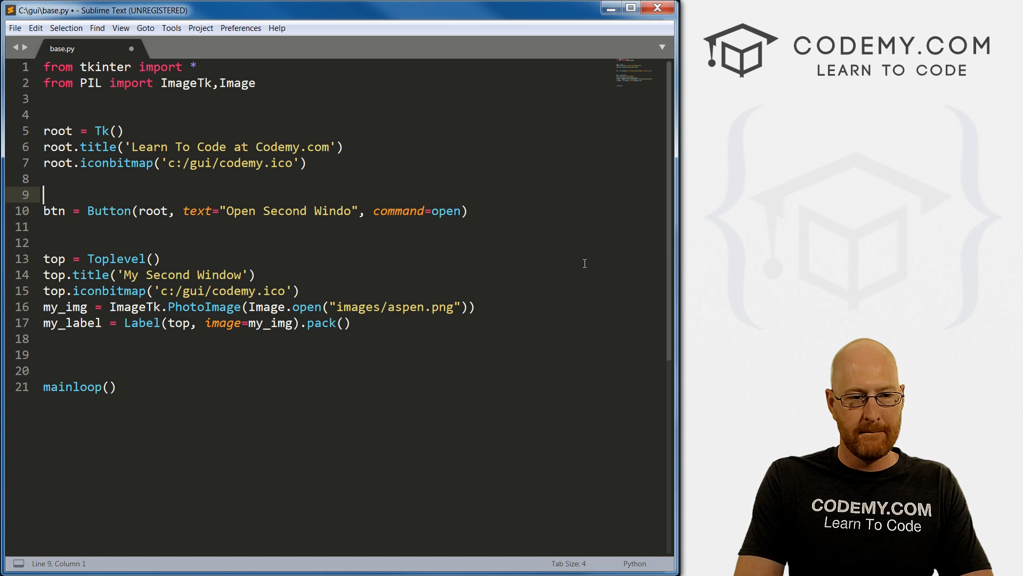
Step: Define def open(): around the Toplevel lines, pack the button, and save
text(def ope)
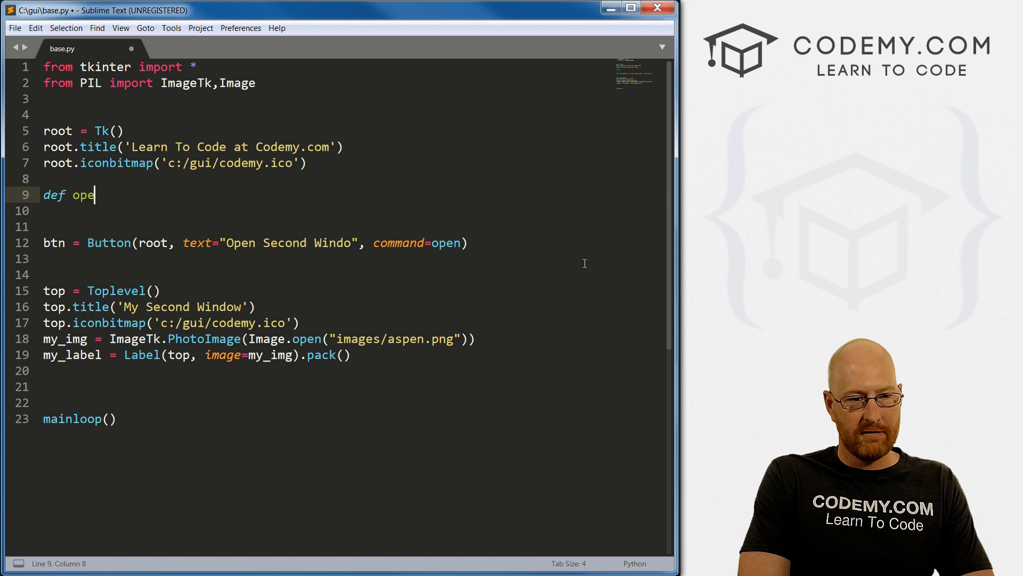
text(n():)
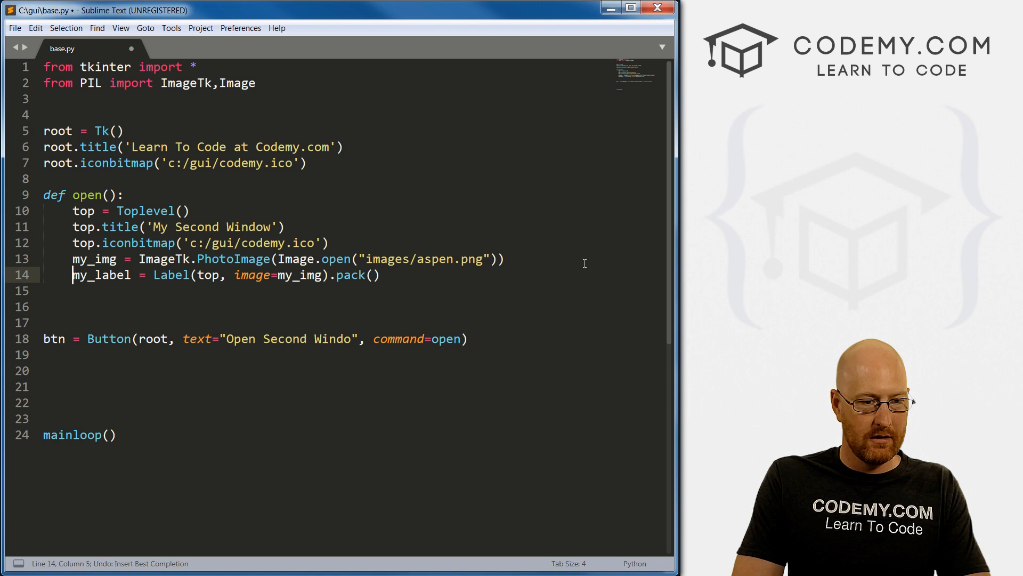
key(ctrl+s)
text(.pack)
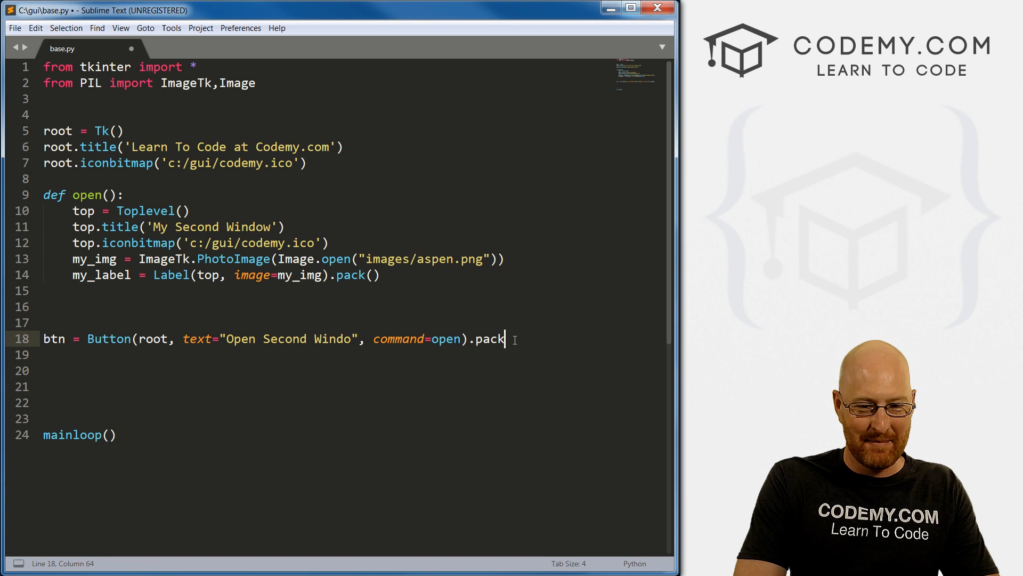
text(())
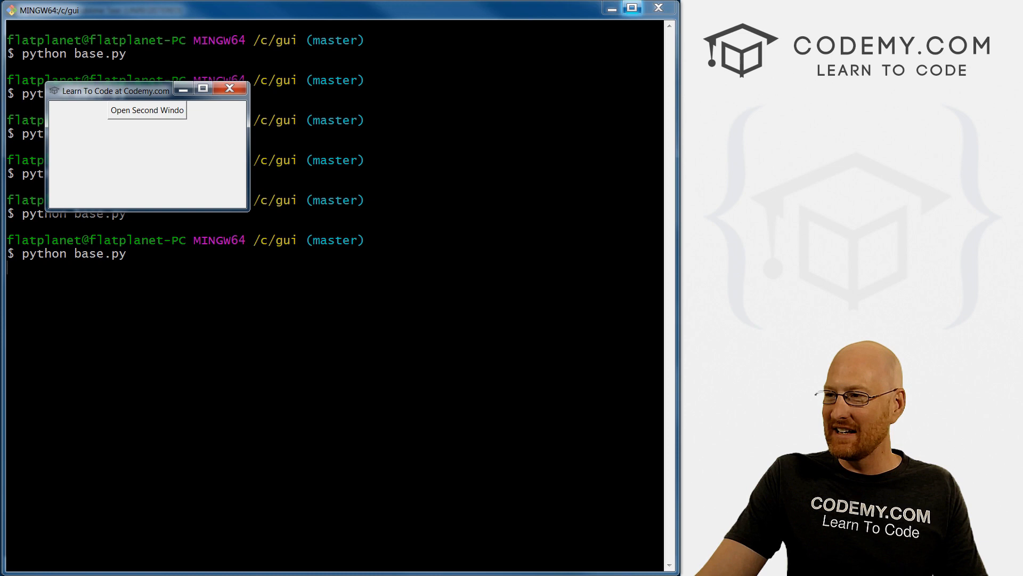
Step: Test the Open Second Windo button in the running app
click(147, 110)
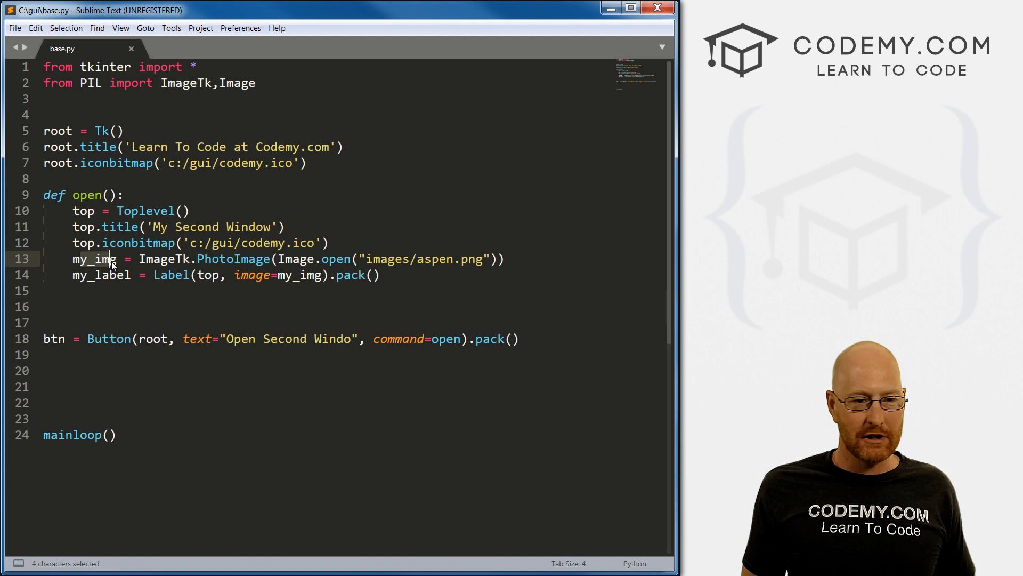
Step: Declare global my_img in open(), rerun, check the image window and dismiss it
text(glob)
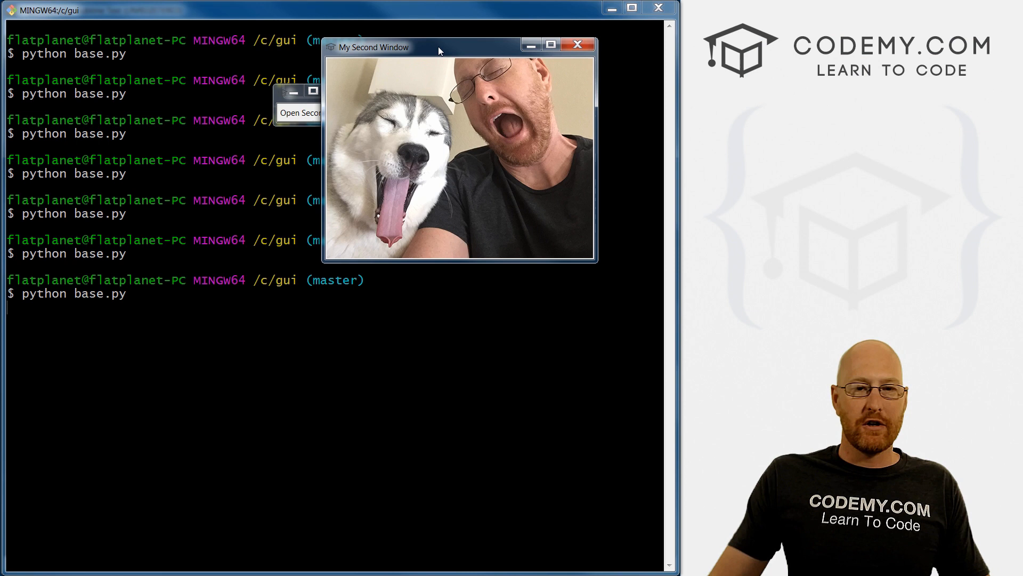
click(577, 44)
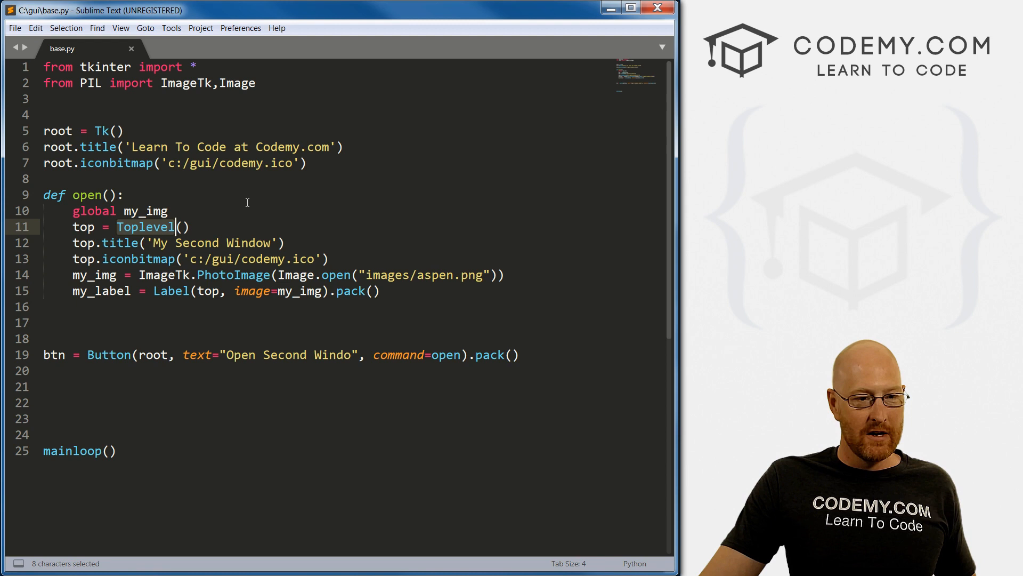
Step: Add btn2 = Button(top, text="close window", command=top.destroy).pack() inside open()
text(btn2 = Button(top, text="clo)
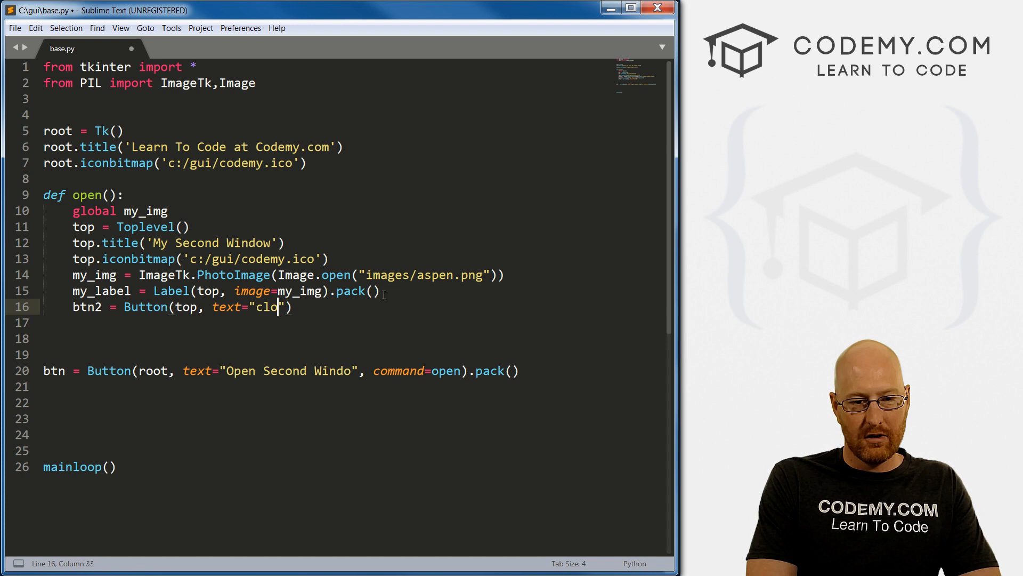
text(se window", command)
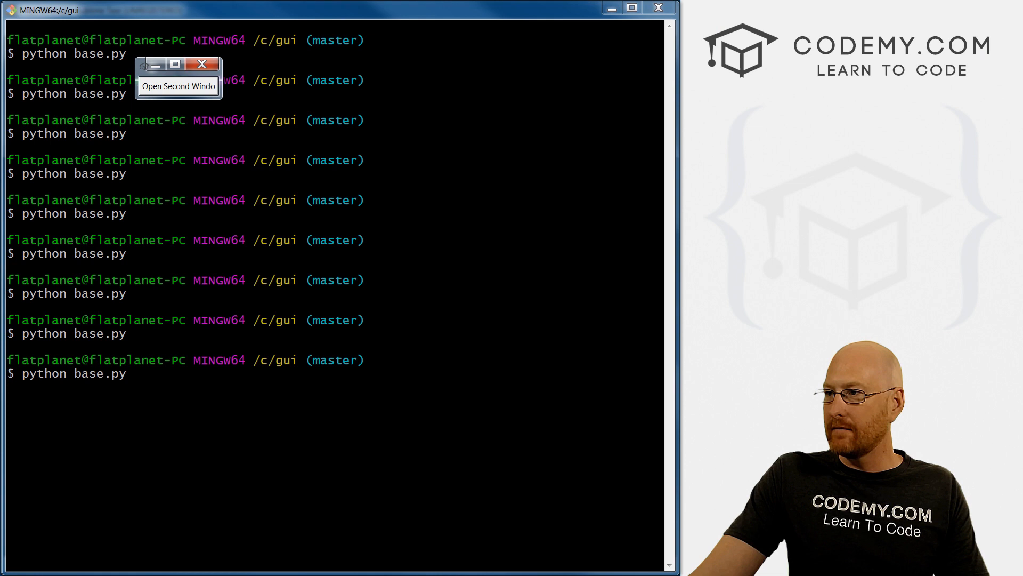
Step: Open My Second Window from the root button, then close it with its close window button
click(178, 85)
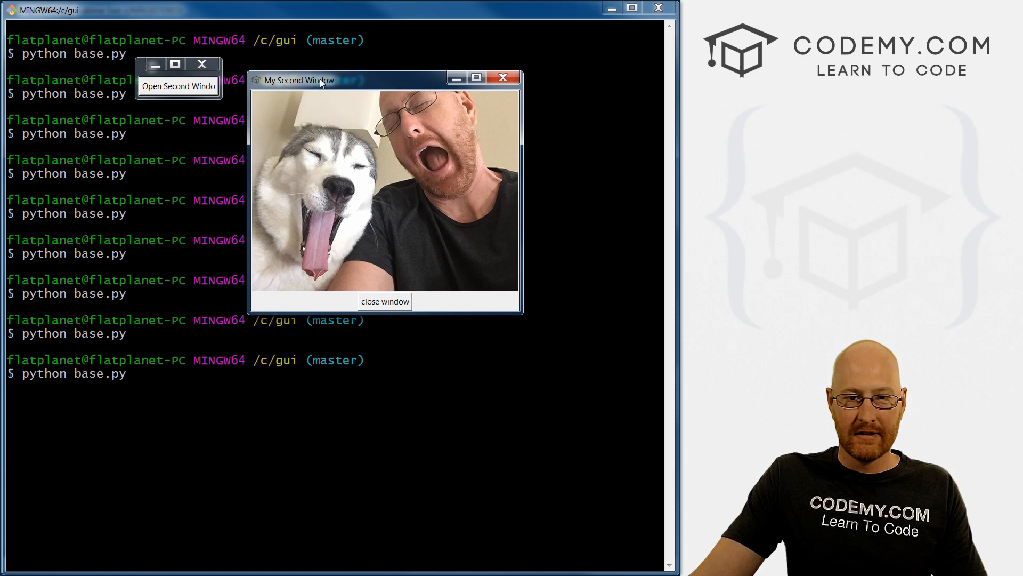
click(502, 77)
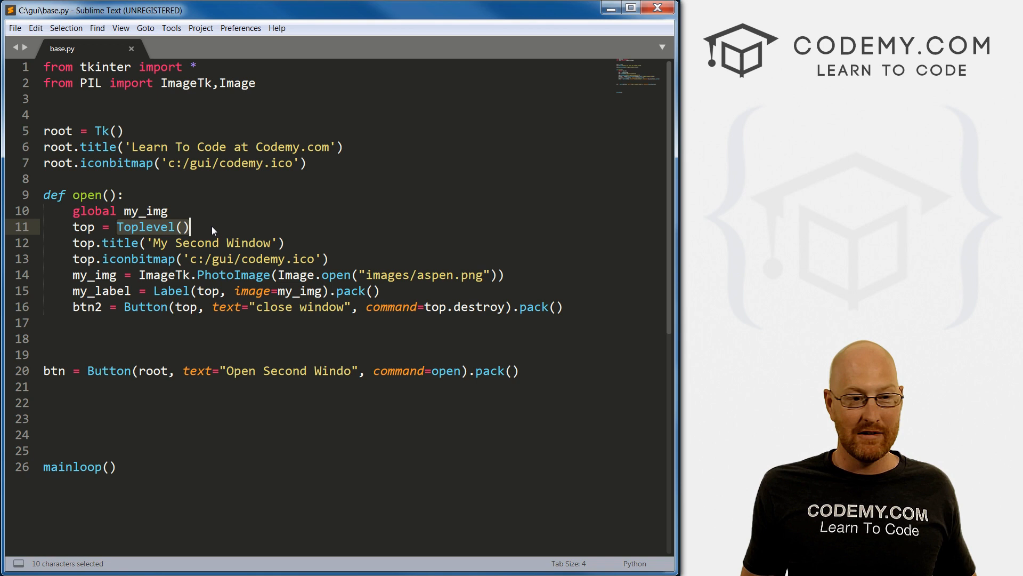
click(85, 210)
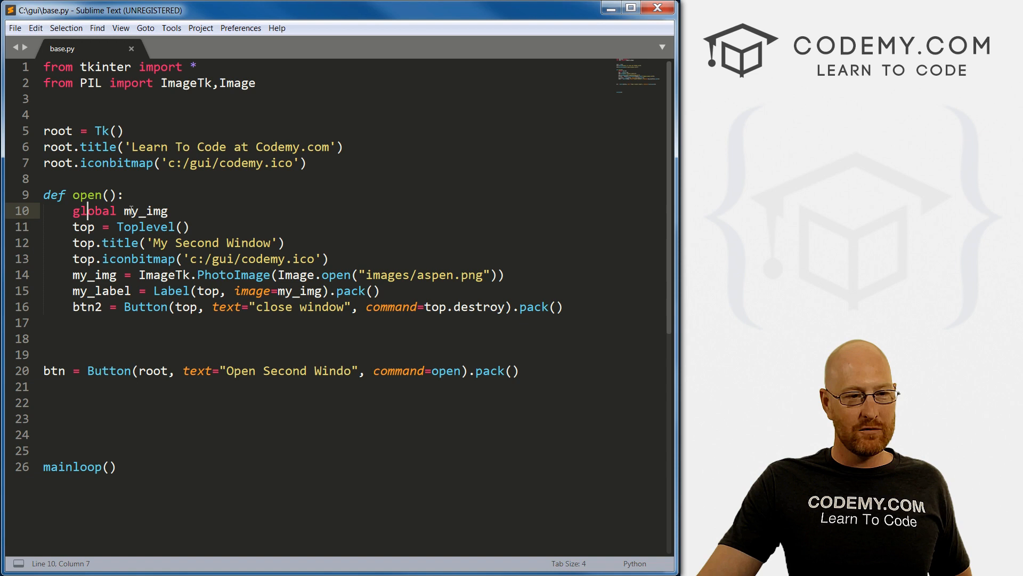
double_click(144, 210)
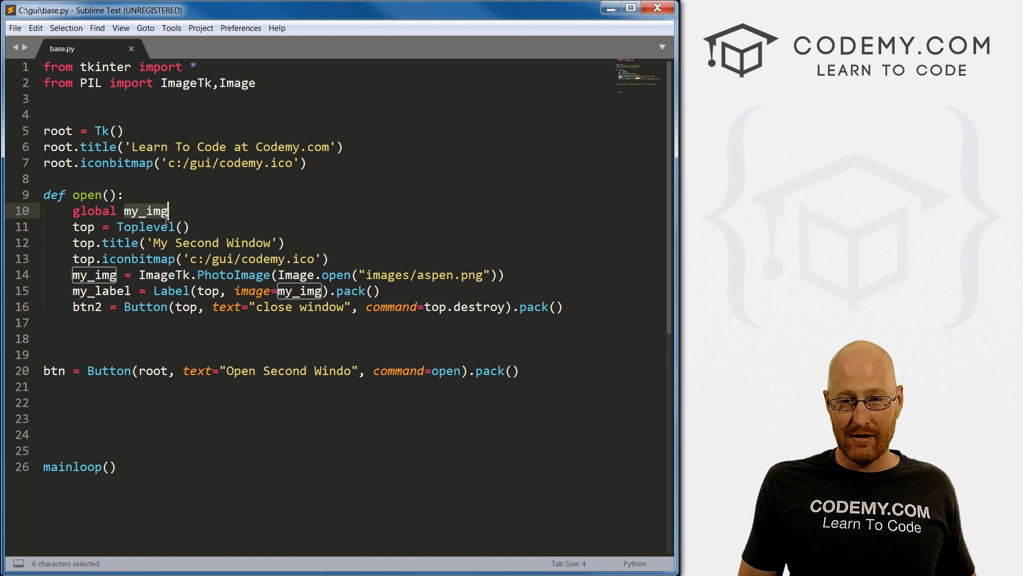